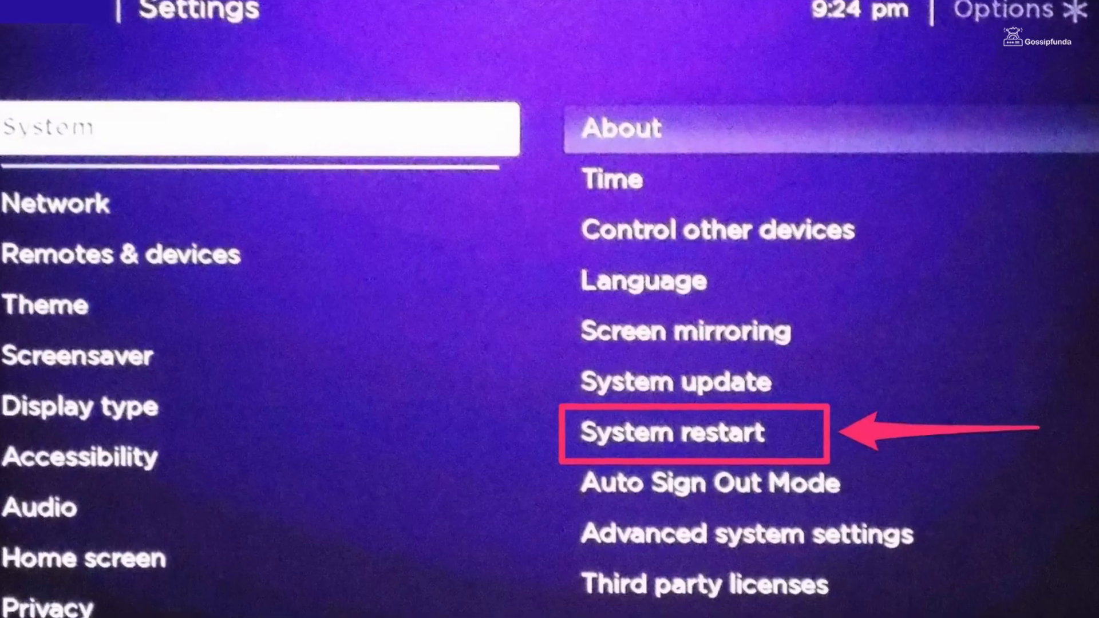
Step: Leave System restart for the Hulu account's Billing Information, showing the subscription on hold
{"action": "left_click", "coordinate": [671, 433]}
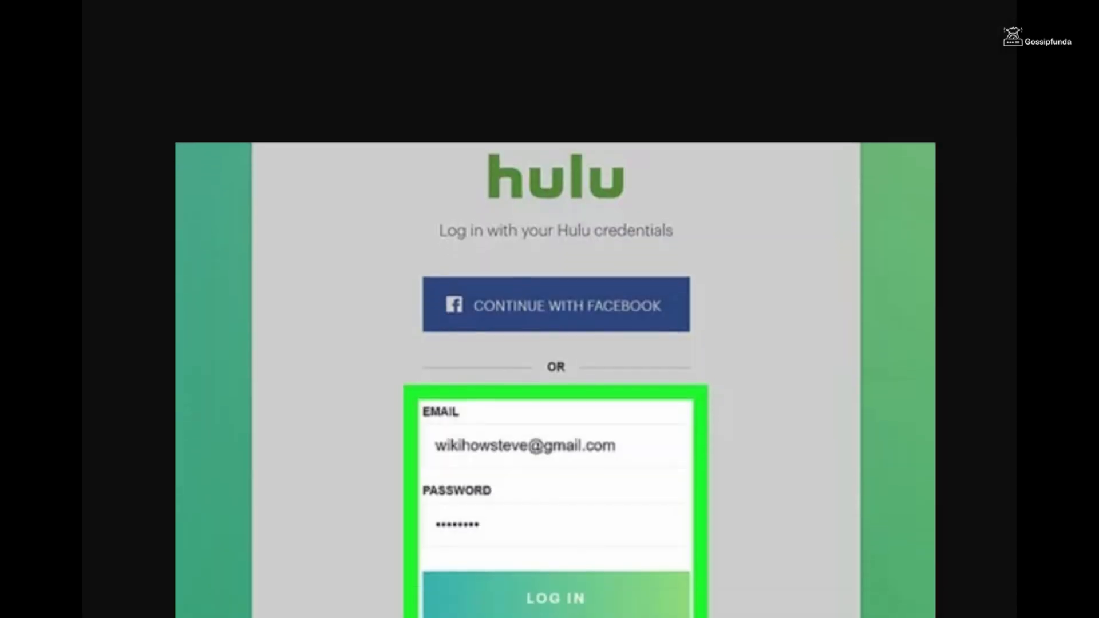
{"action": "left_click", "coordinate": [555, 598]}
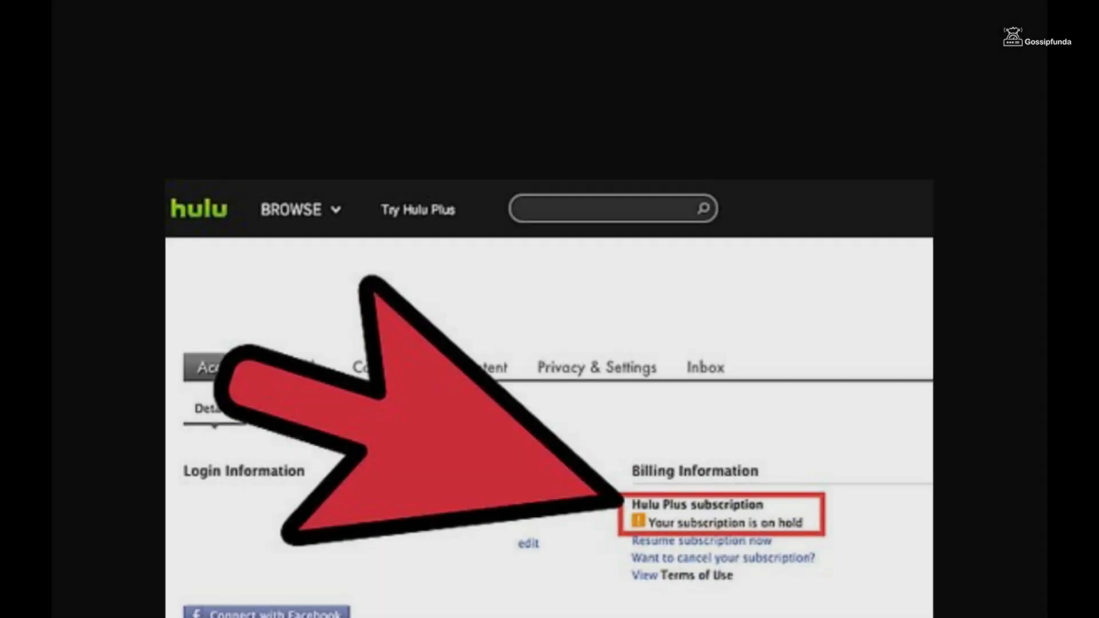